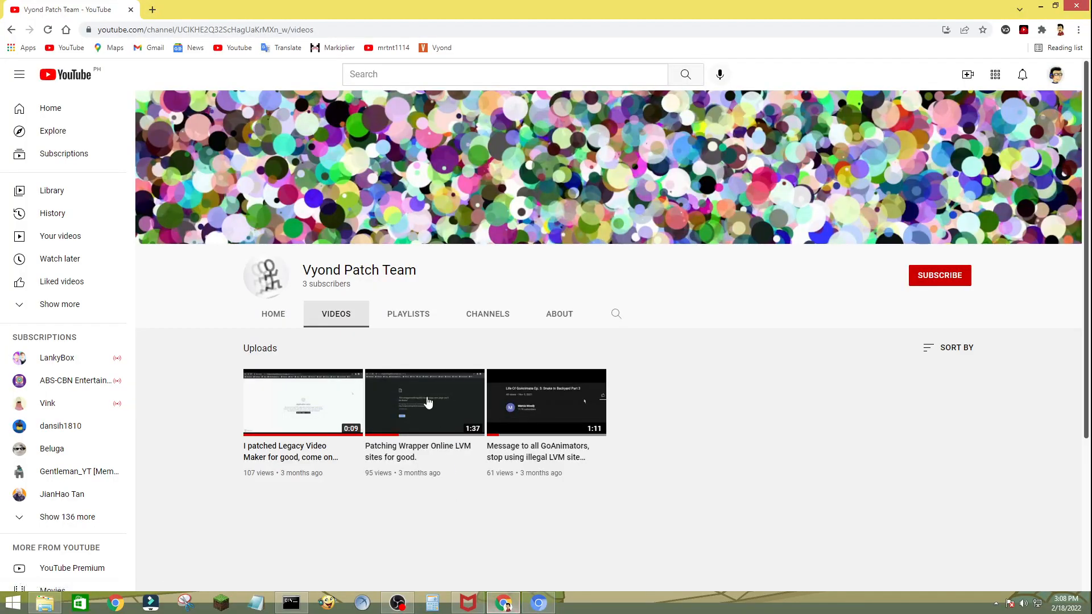
mouse_move(319, 324)
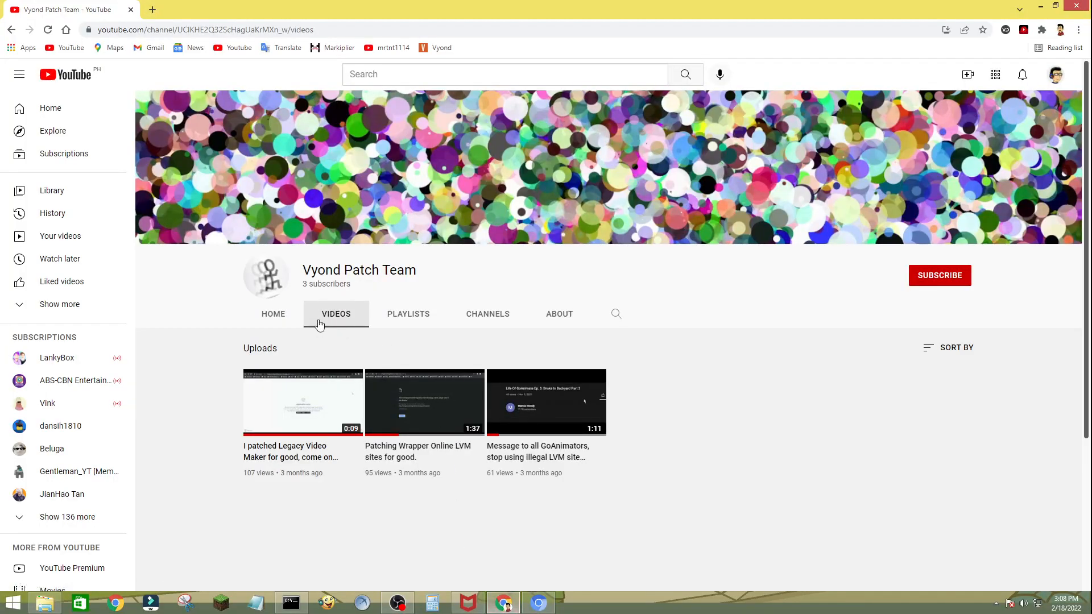
mouse_move(388, 328)
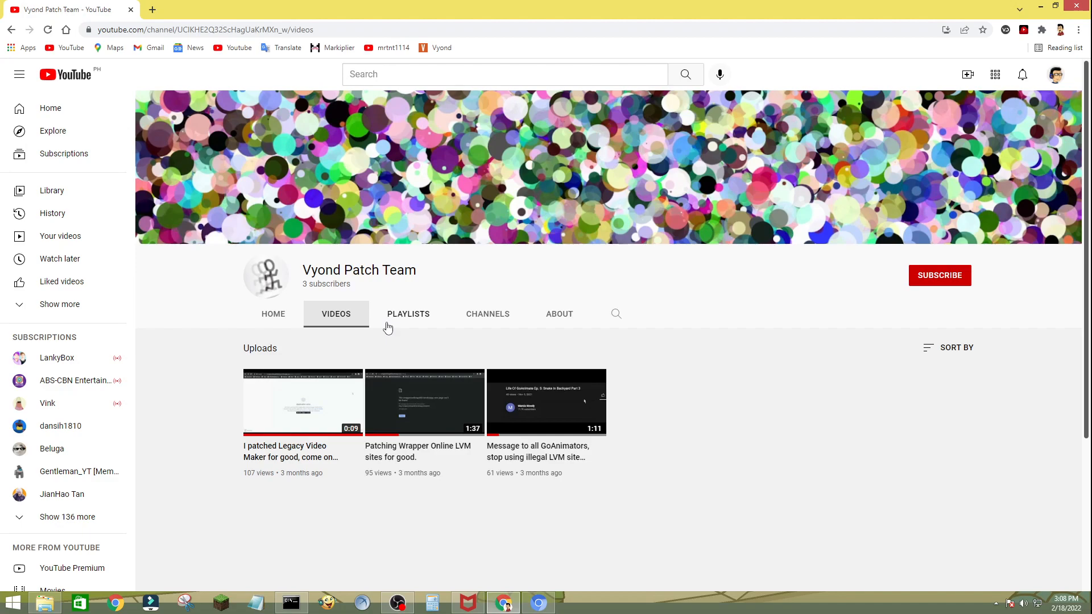
mouse_move(344, 303)
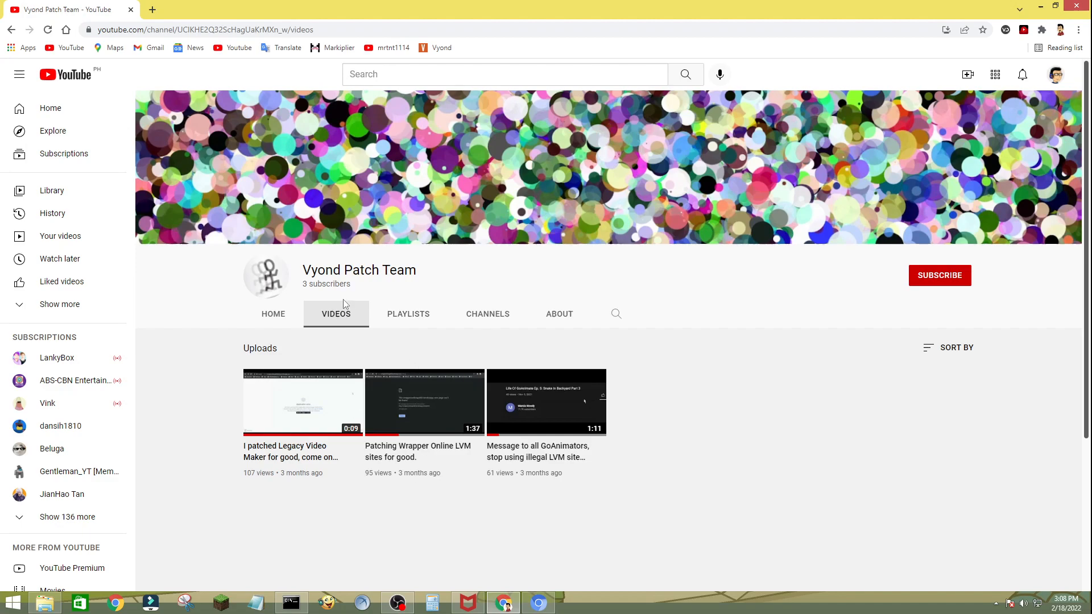
mouse_move(423, 540)
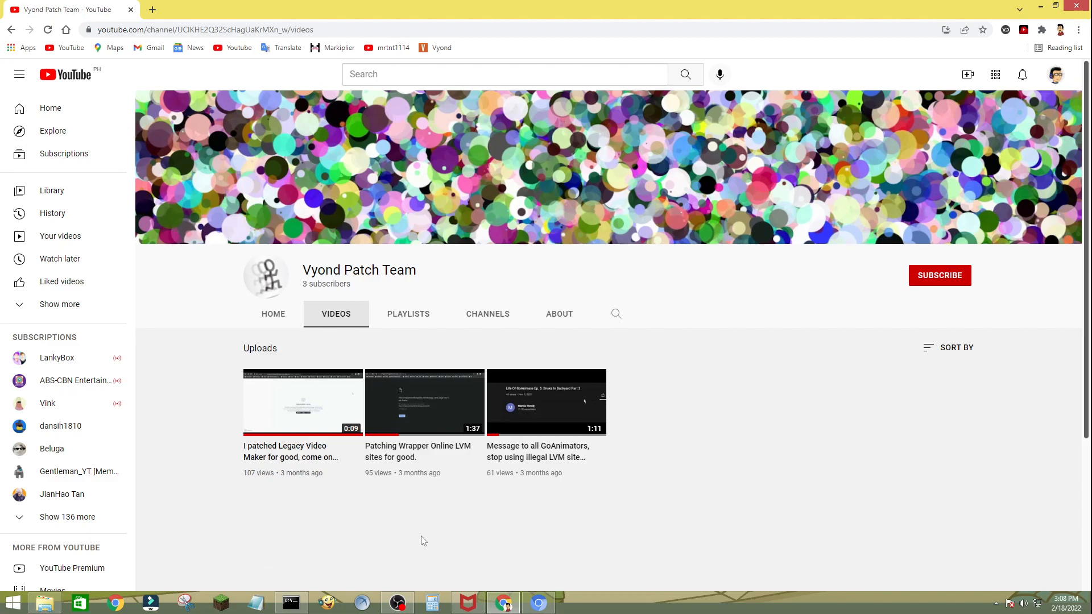
mouse_move(446, 562)
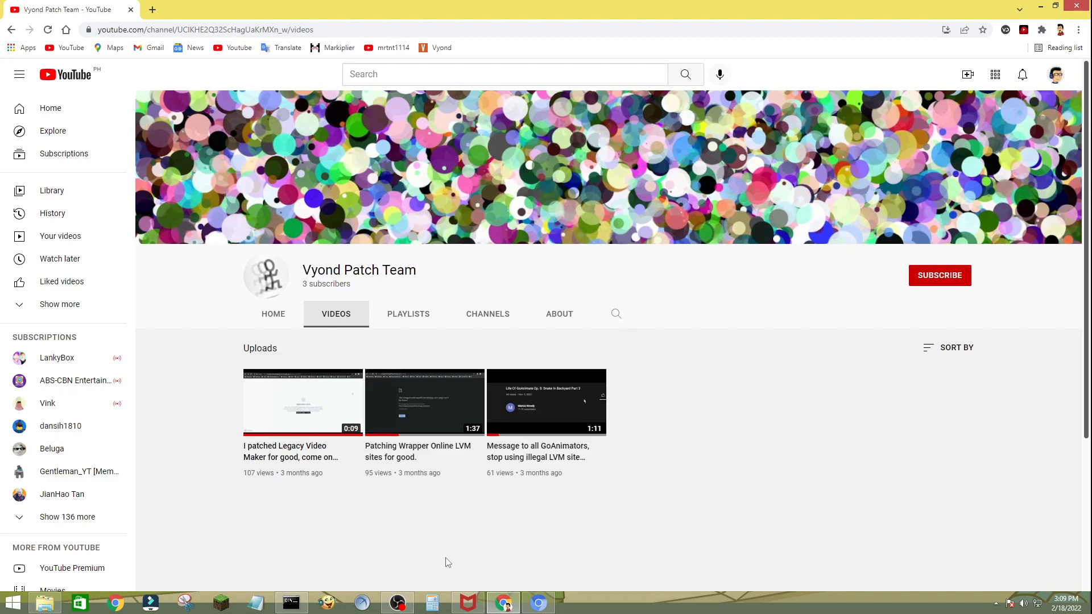
mouse_move(400, 540)
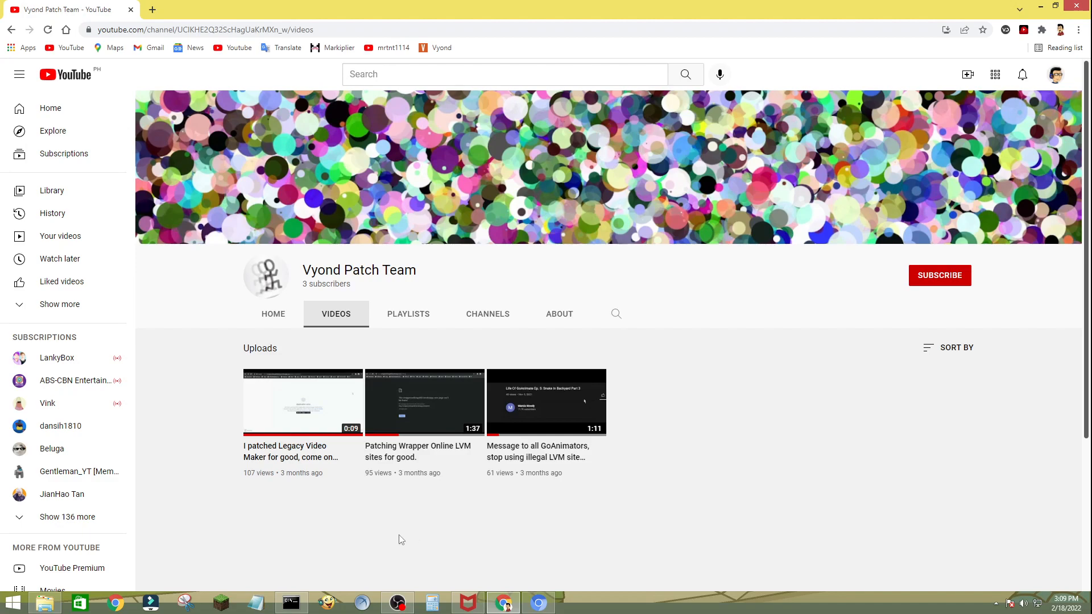
mouse_move(374, 479)
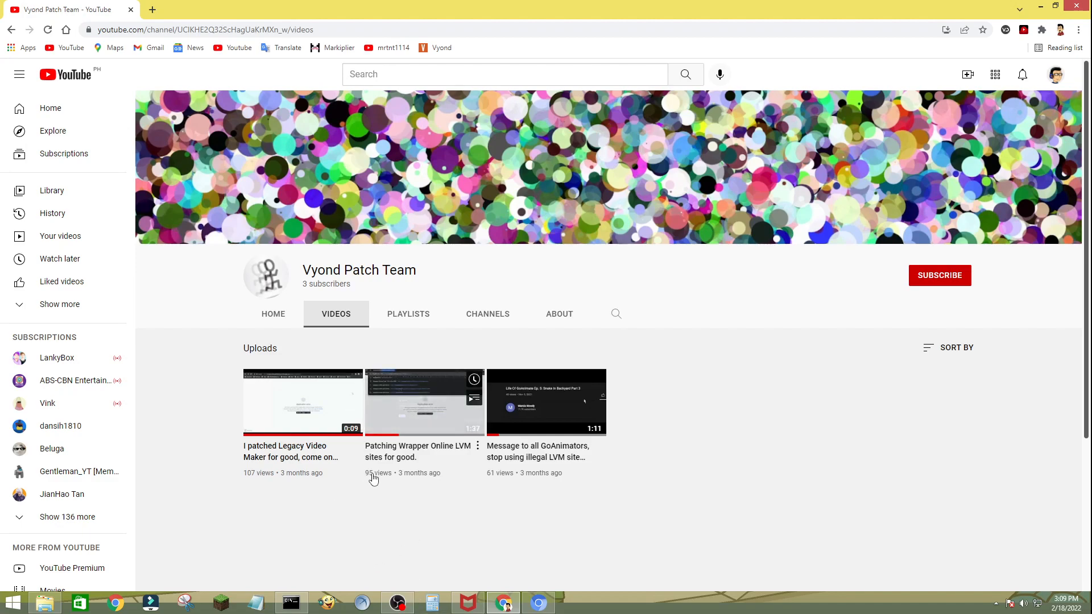
mouse_move(391, 558)
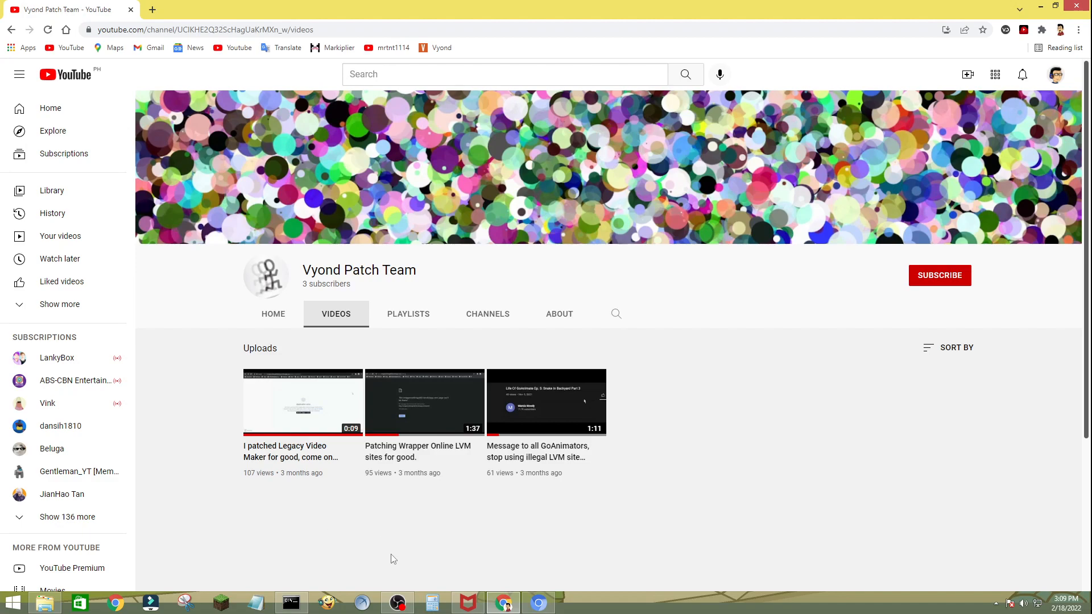
- Bring the OBS recording window to the front from the taskbar
left_click(397, 602)
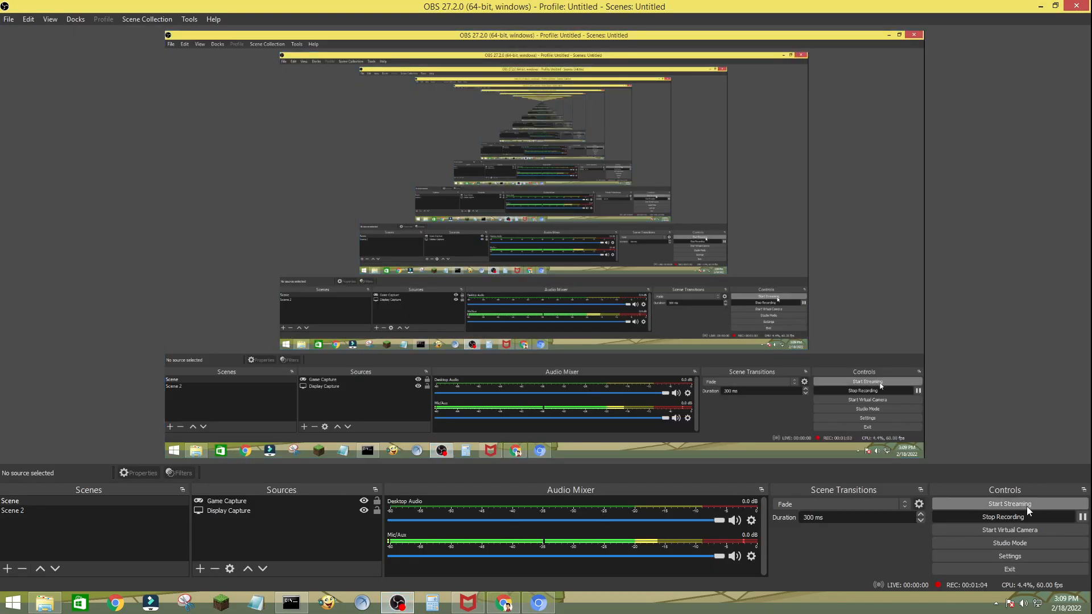